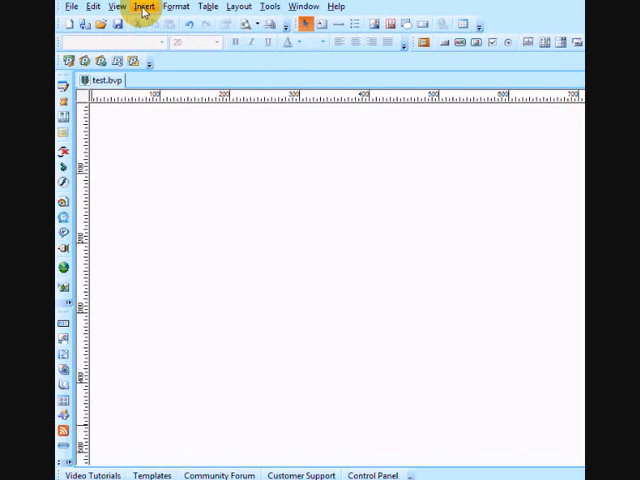
# Insert the BLOG1.jpg pier photo and position it as a banner at the page top.
pyautogui.click(144, 6)
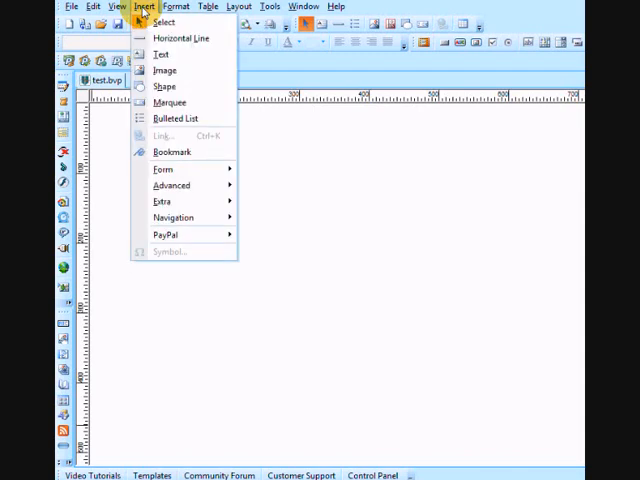
pyautogui.click(163, 70)
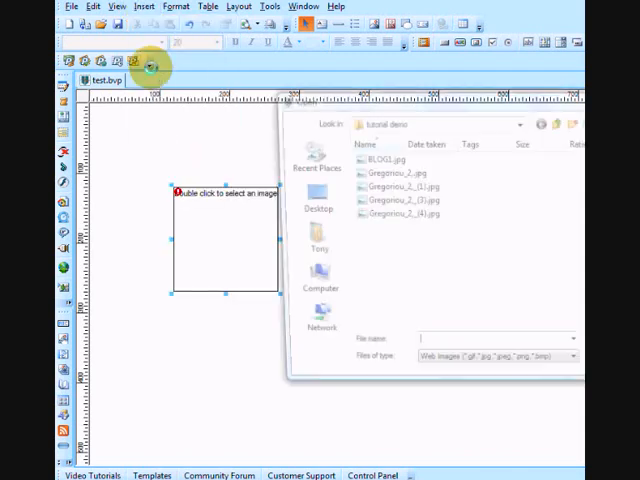
pyautogui.click(384, 159)
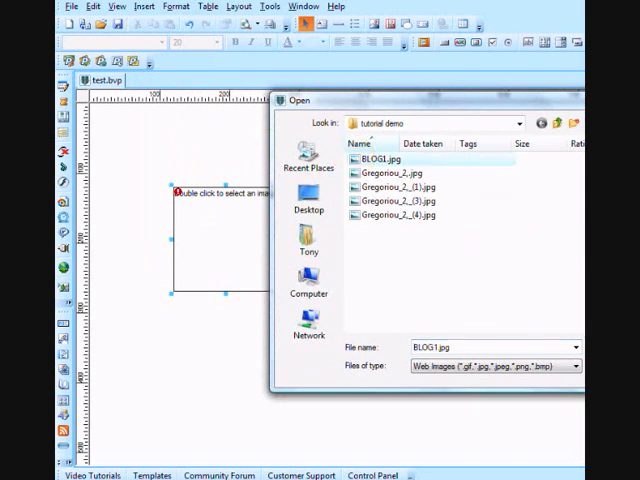
pyautogui.moveTo(510, 105)
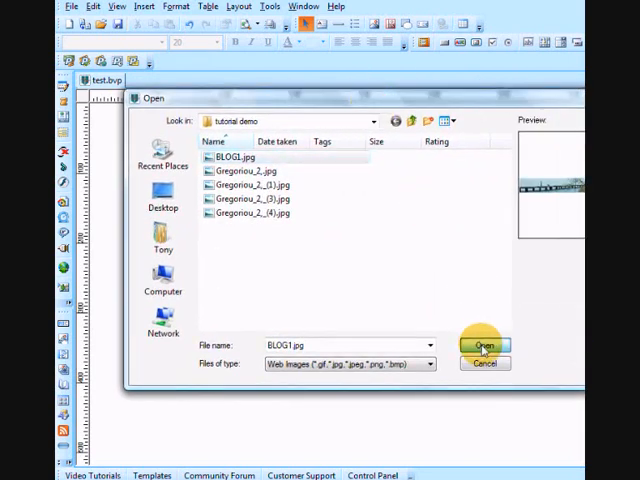
pyautogui.click(483, 345)
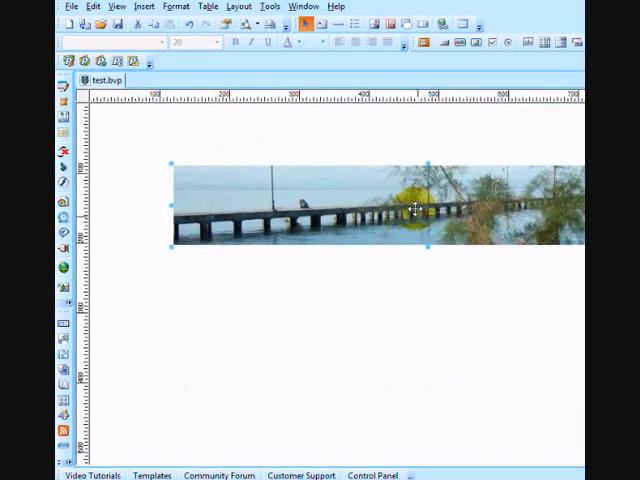
pyautogui.moveTo(413, 205); pyautogui.dragTo(338, 155)
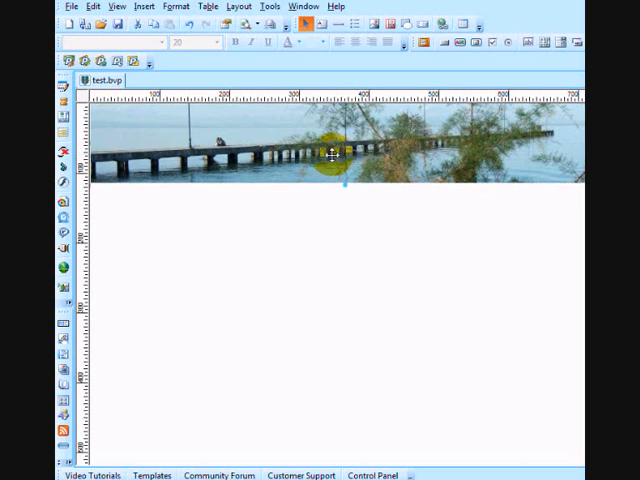
# Insert a Windows Media Player object below the banner with its media file, autostart and loop enabled.
pyautogui.click(147, 6)
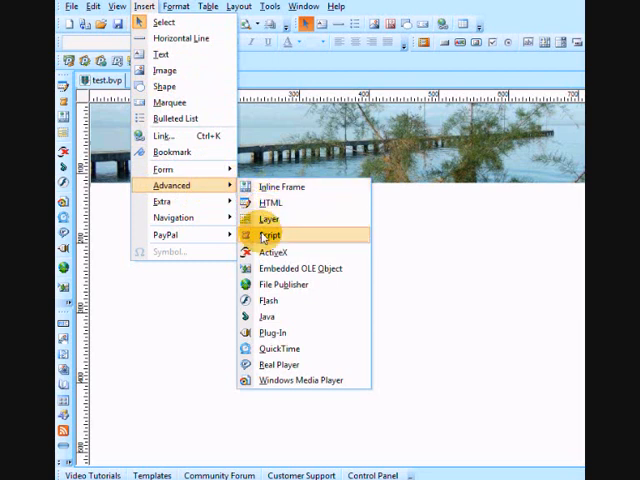
pyautogui.moveTo(270, 332)
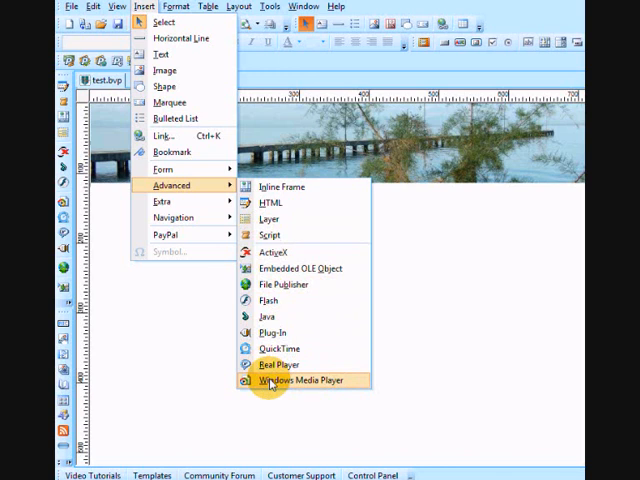
pyautogui.click(300, 381)
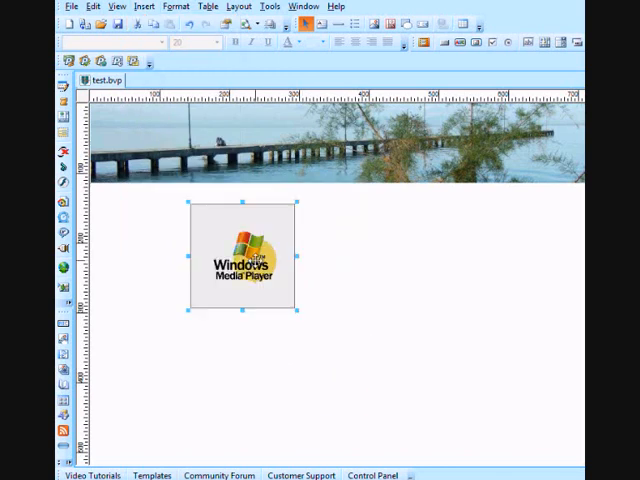
pyautogui.doubleClick(245, 265)
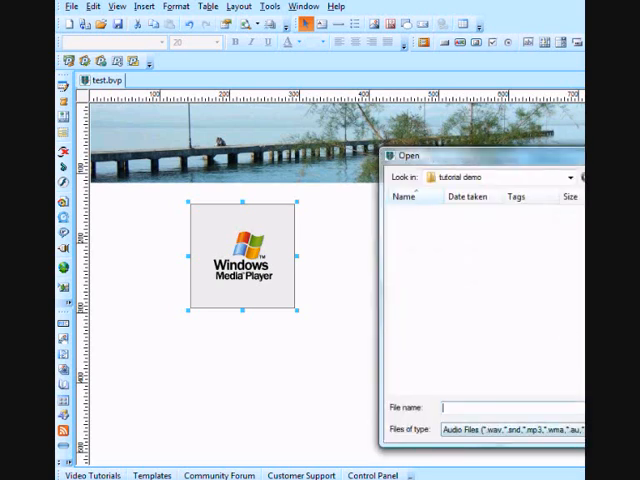
pyautogui.click(575, 430)
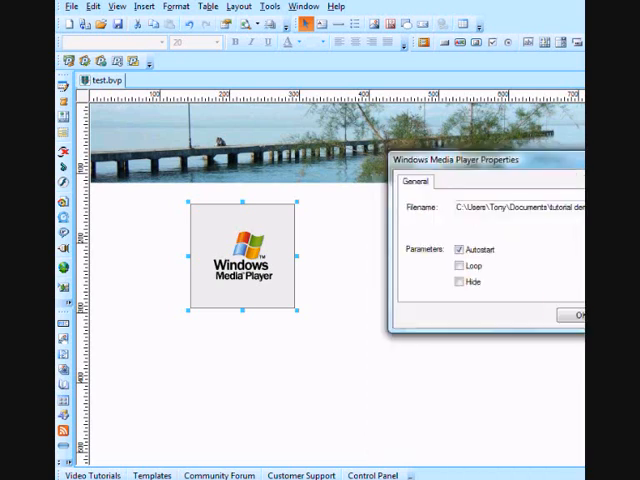
pyautogui.click(459, 267)
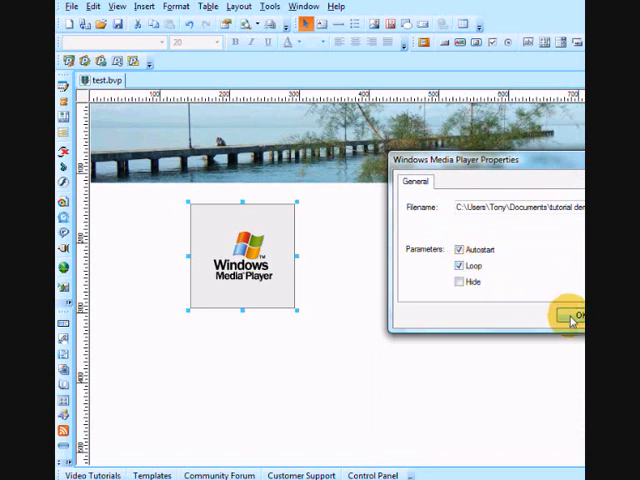
pyautogui.click(570, 316)
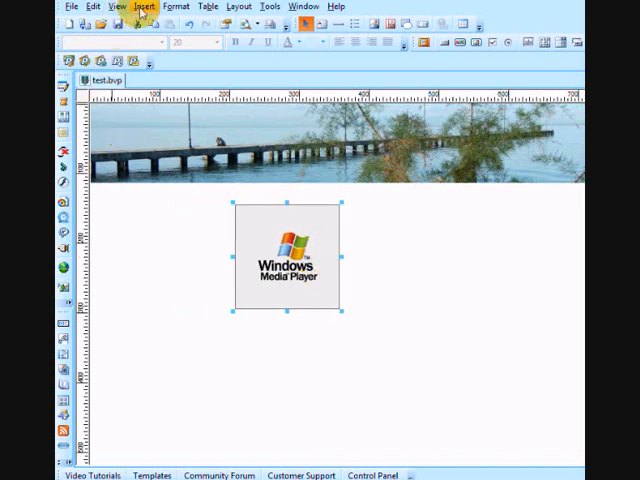
# Insert a navigation bar beside the video player and select its first button in the properties.
pyautogui.click(148, 6)
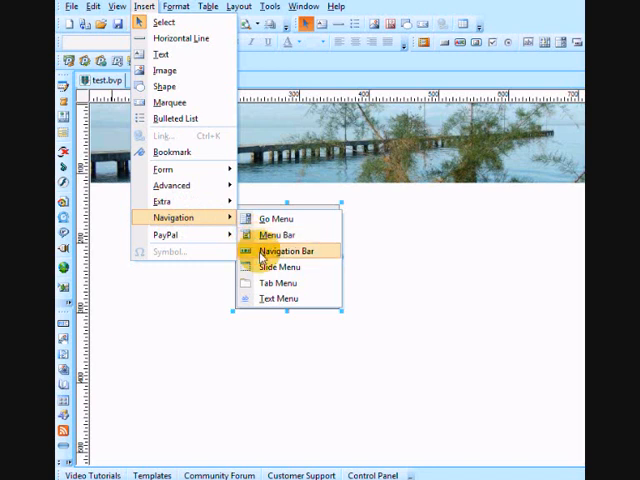
pyautogui.click(287, 249)
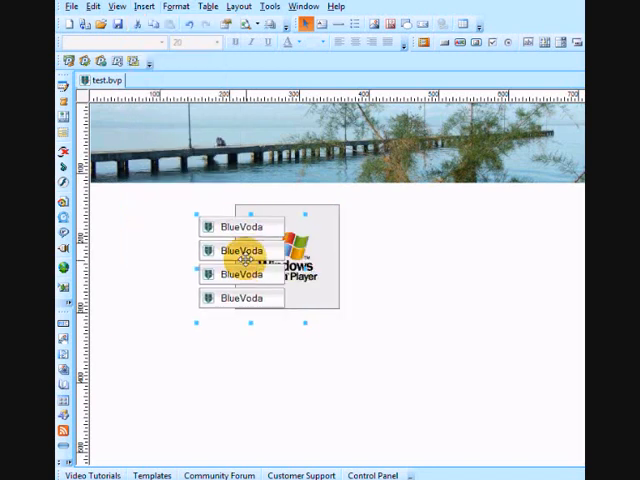
pyautogui.moveTo(240, 262); pyautogui.dragTo(420, 262)
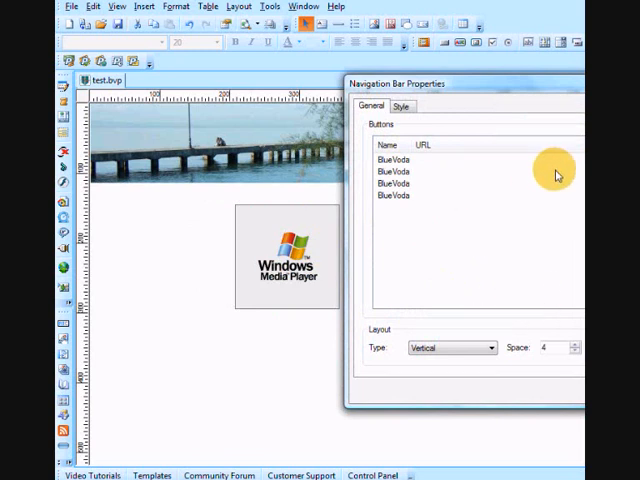
pyautogui.click(393, 159)
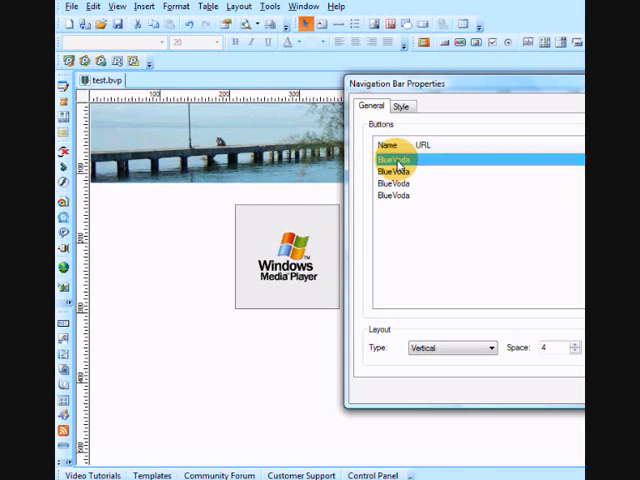
pyautogui.click(393, 160)
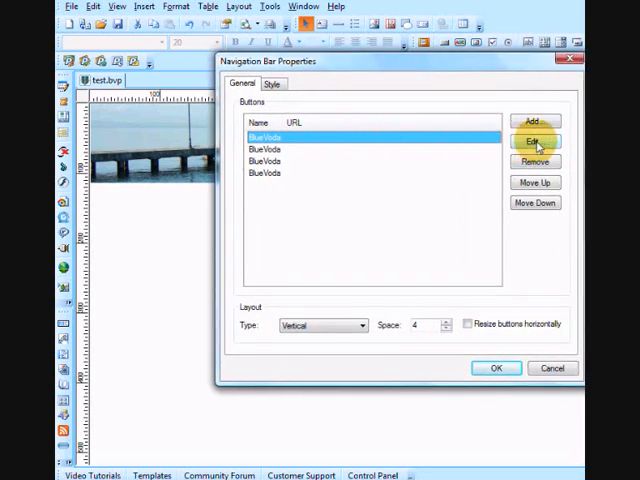
pyautogui.click(535, 140)
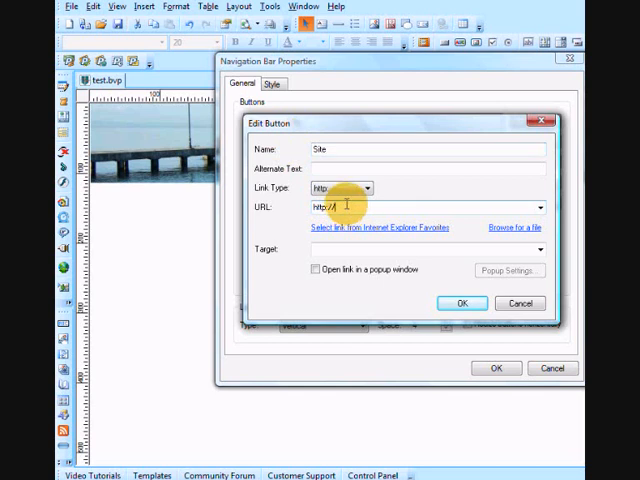
pyautogui.write('www.theonlineincome')
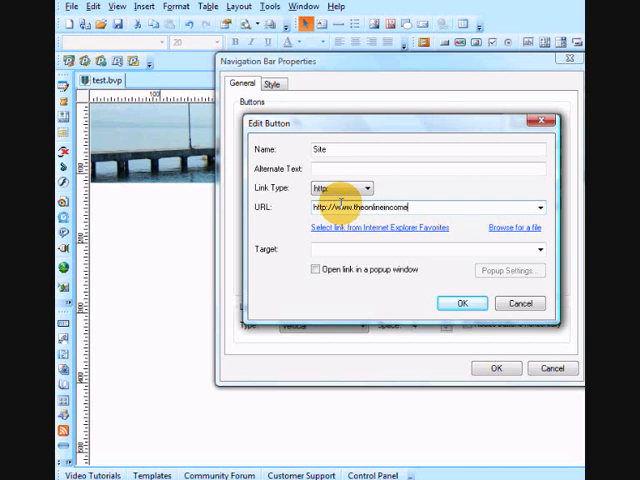
pyautogui.write('club.com')
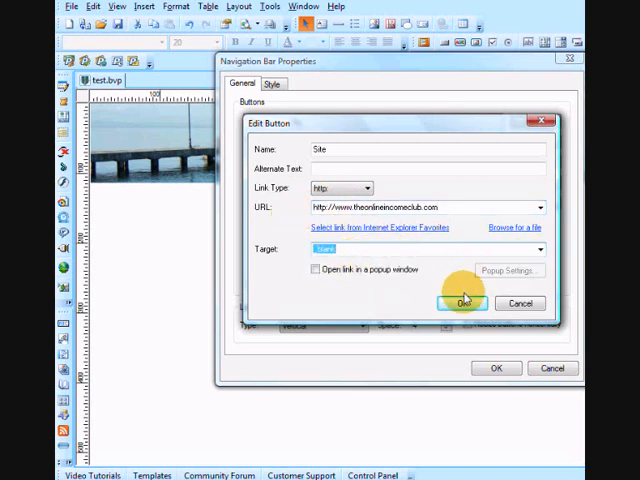
pyautogui.click(464, 303)
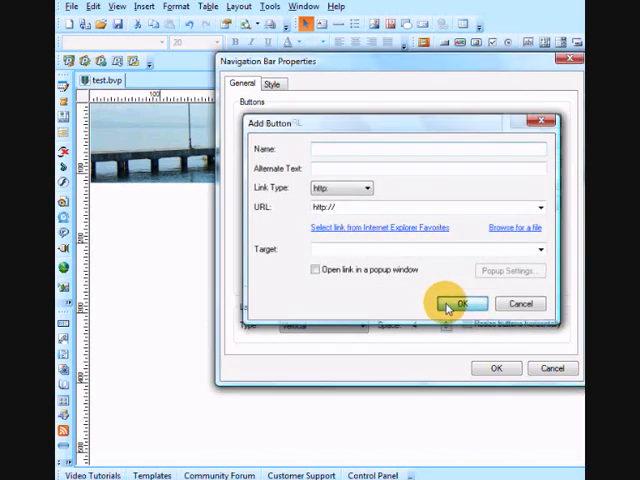
pyautogui.click(461, 303)
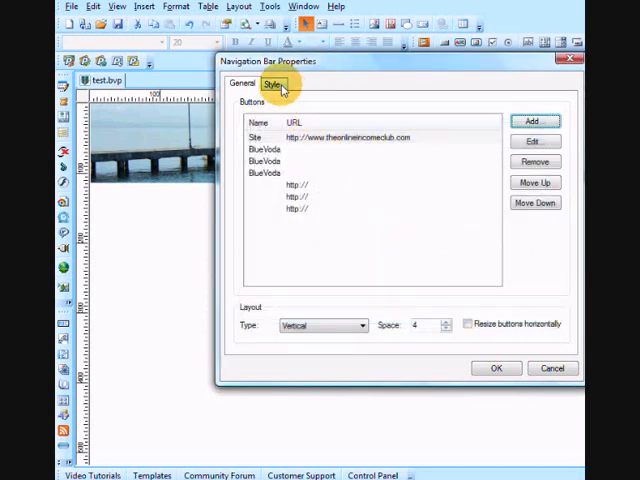
# Set the buttons' Normal and Mouse Over style to the pale blue button image.
pyautogui.click(272, 84)
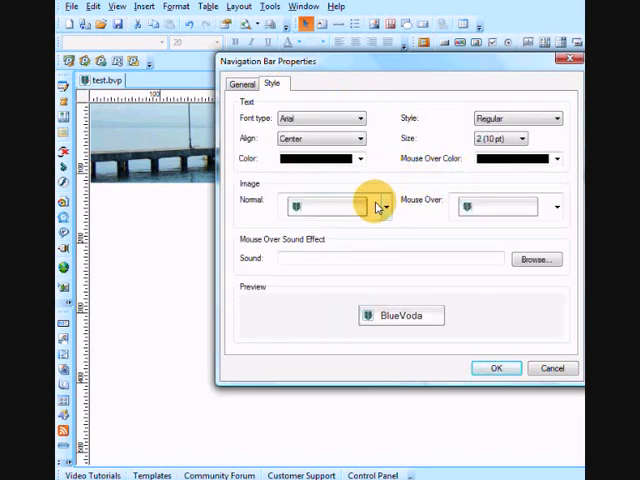
pyautogui.click(383, 206)
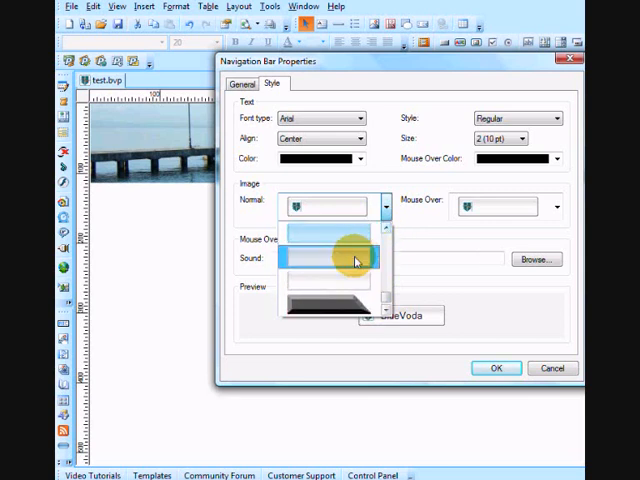
pyautogui.click(556, 206)
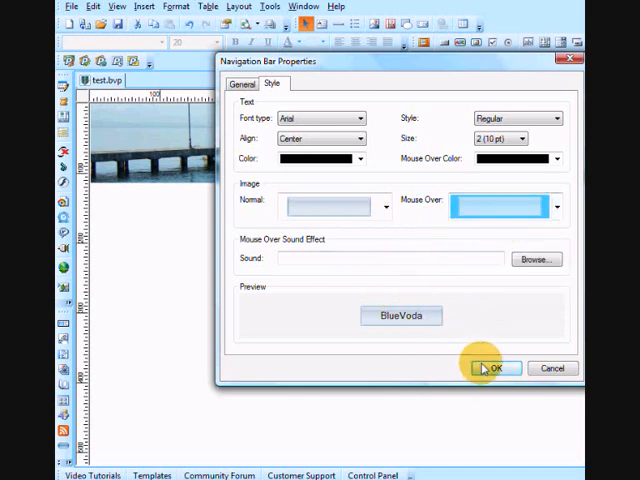
pyautogui.moveTo(503, 313)
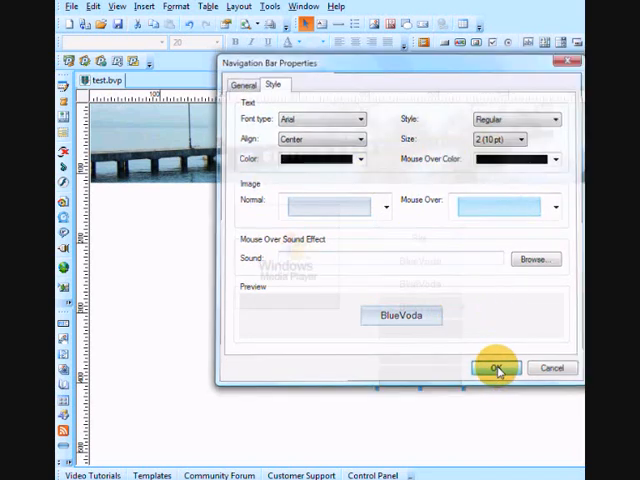
pyautogui.click(497, 368)
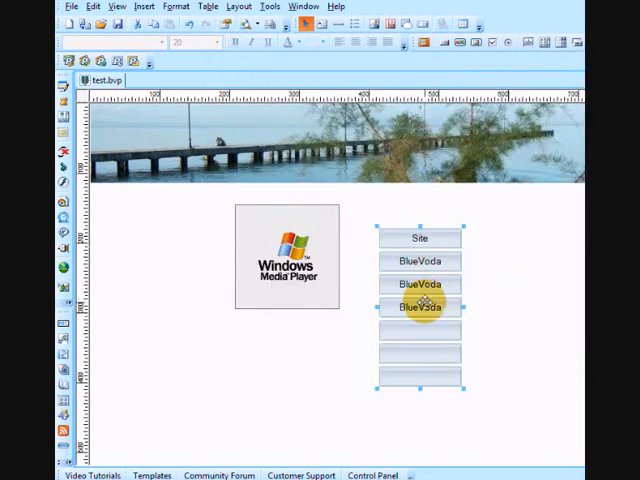
# Move the nav bar to the left edge and build a four-column lightbox gallery of the Gregoriou beach photos.
pyautogui.moveTo(419, 307); pyautogui.dragTo(135, 268)
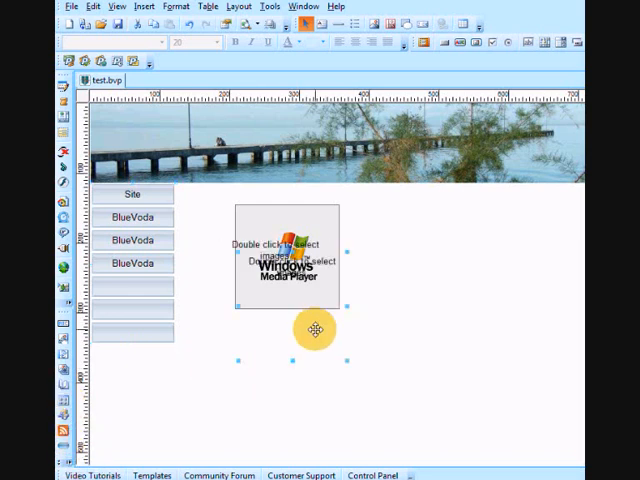
pyautogui.doubleClick(287, 263)
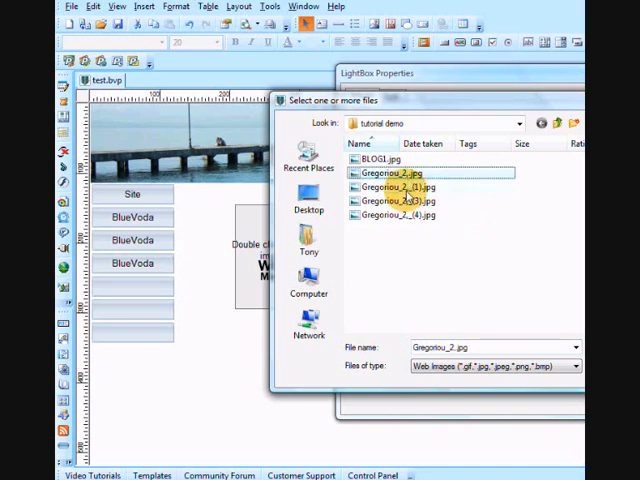
pyautogui.click(399, 214)
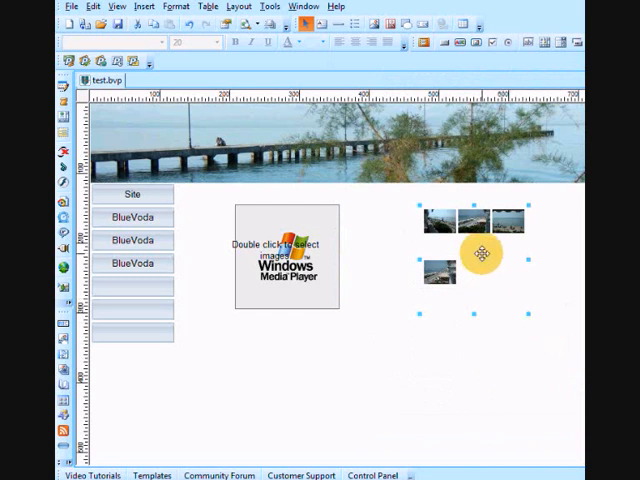
pyautogui.moveTo(481, 253); pyautogui.dragTo(487, 270)
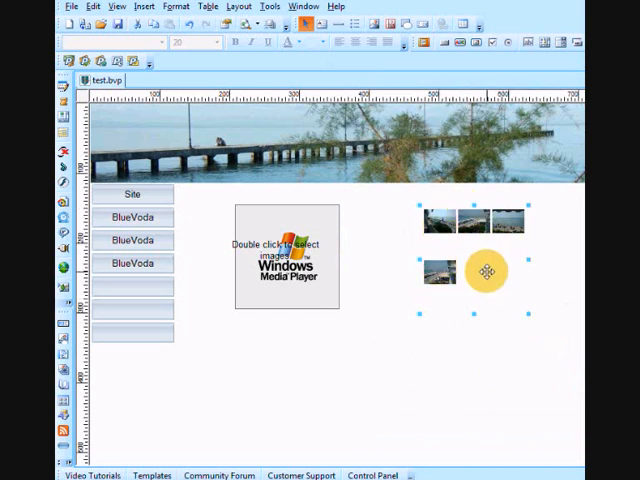
pyautogui.moveTo(486, 270); pyautogui.dragTo(504, 239)
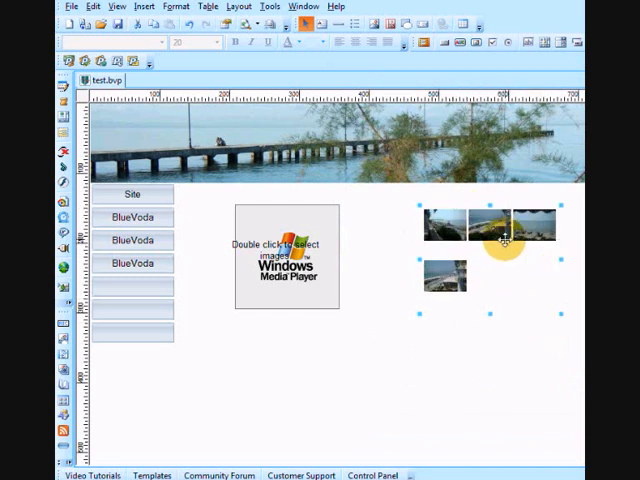
pyautogui.doubleClick(490, 232)
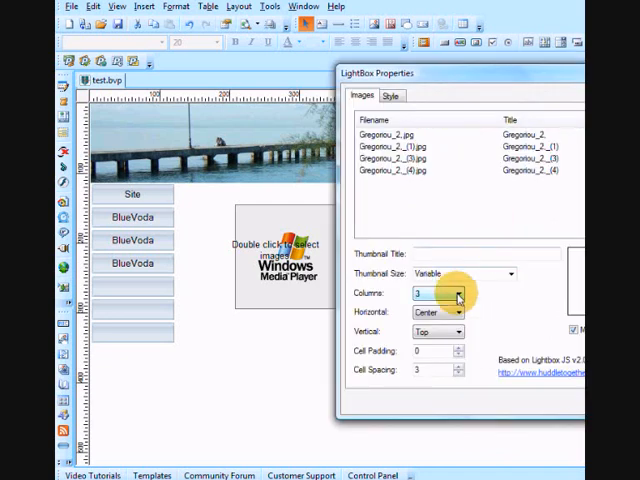
pyautogui.click(457, 289)
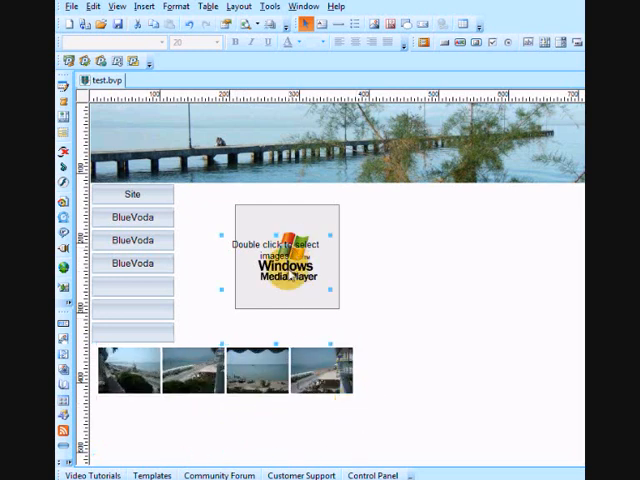
# Resize the Windows Media Player to sit against the nav bar above the gallery.
pyautogui.moveTo(287, 258); pyautogui.dragTo(498, 272)
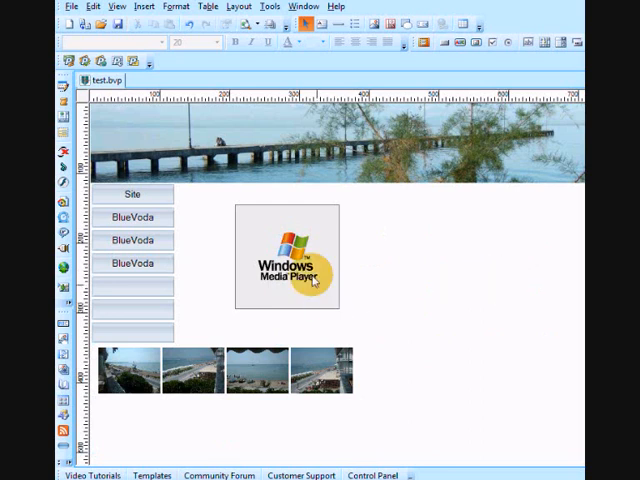
pyautogui.click(285, 265)
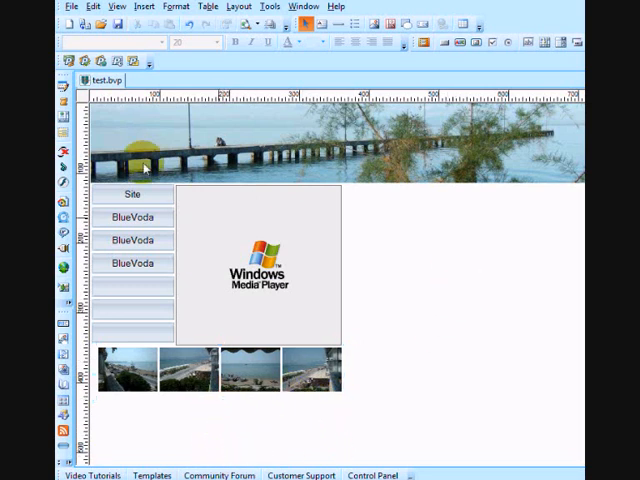
# Insert a text block beside the player and paste in the Internet Money Making System article.
pyautogui.click(148, 6)
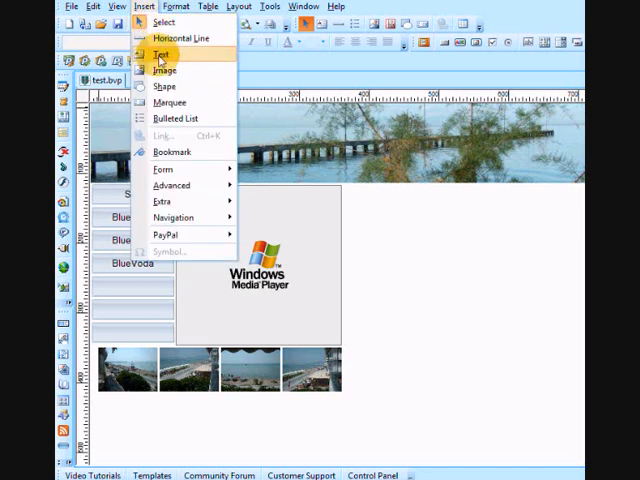
pyautogui.click(160, 53)
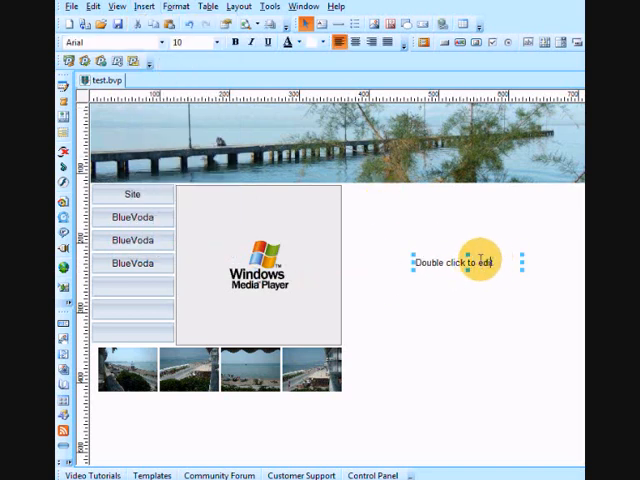
pyautogui.doubleClick(455, 263)
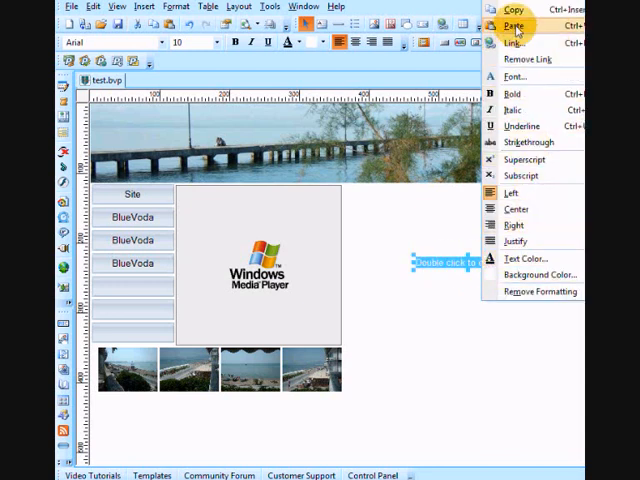
pyautogui.click(516, 18)
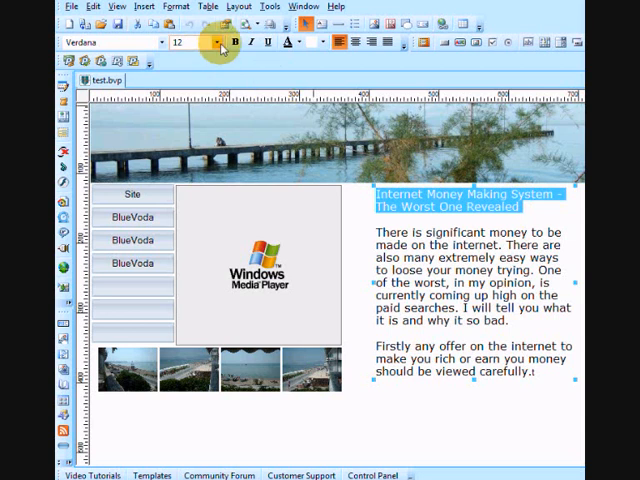
# Style the headline bold red at size 14 and the body in BernhardFashion BT at size 22.
pyautogui.click(216, 42)
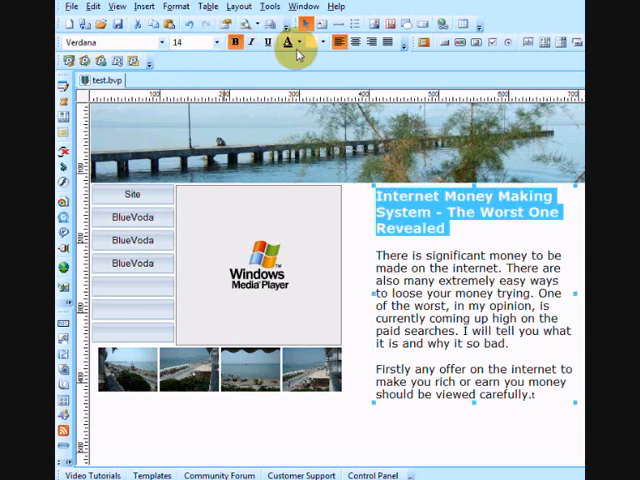
pyautogui.moveTo(368, 188)
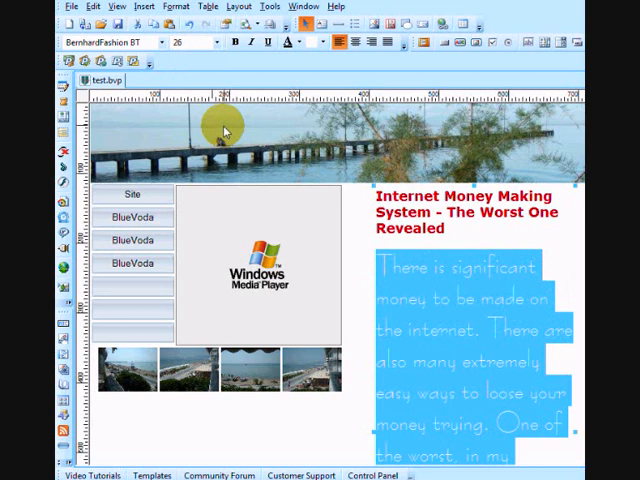
pyautogui.click(209, 43)
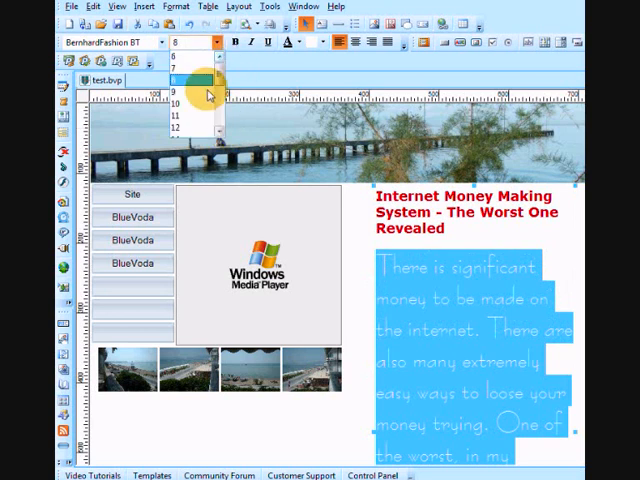
pyautogui.click(190, 84)
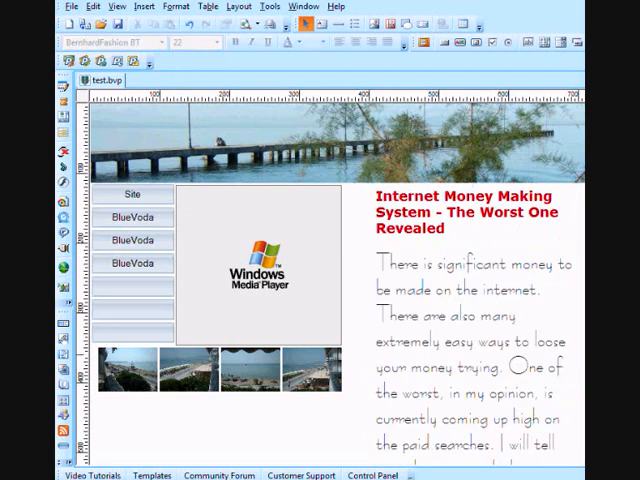
pyautogui.scroll(-3)
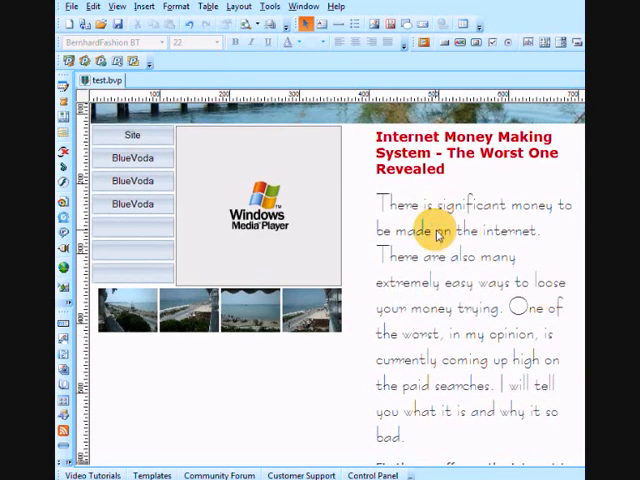
pyautogui.scroll(-3)
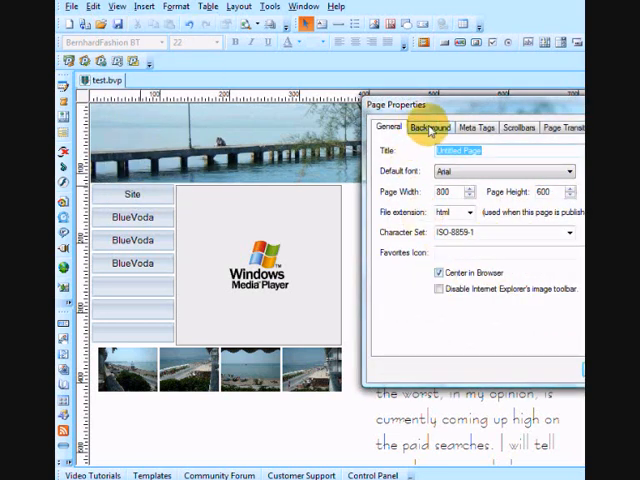
# Check the Page Properties background, close it and preview the page in the browser.
pyautogui.click(430, 127)
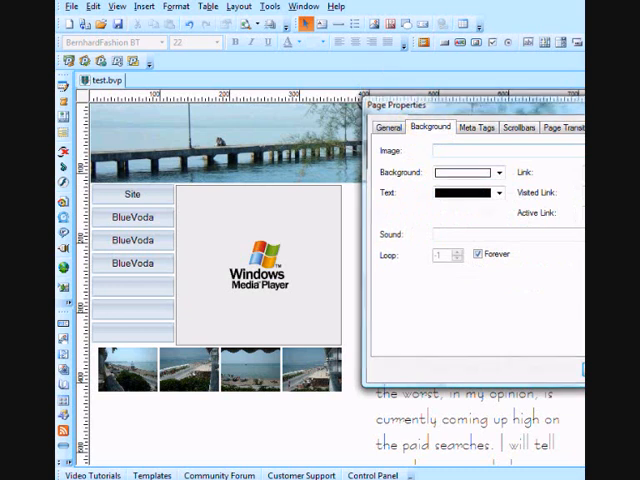
pyautogui.click(245, 22)
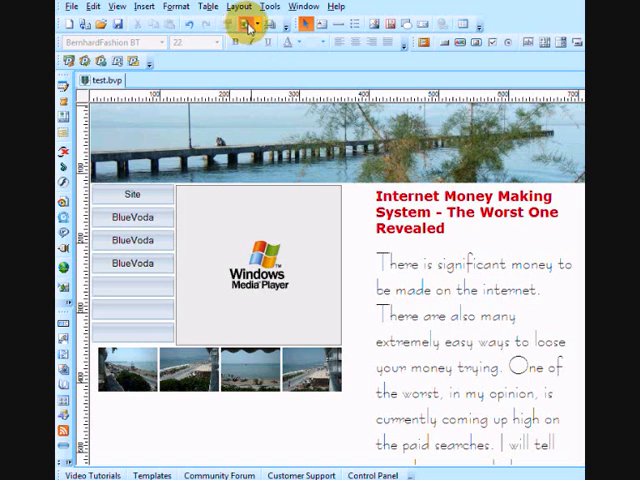
pyautogui.click(233, 24)
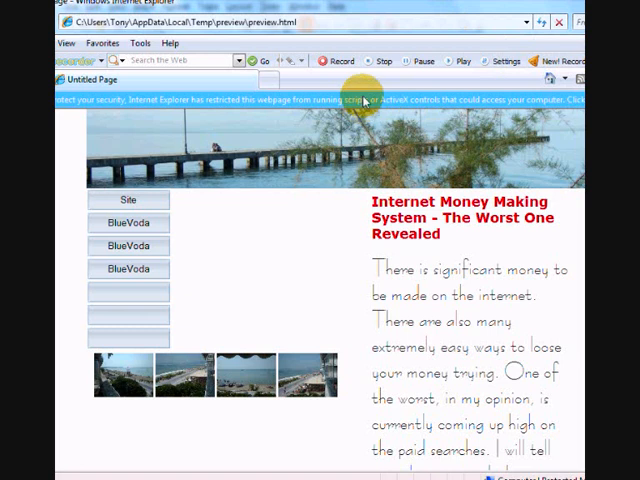
pyautogui.moveTo(320, 110)
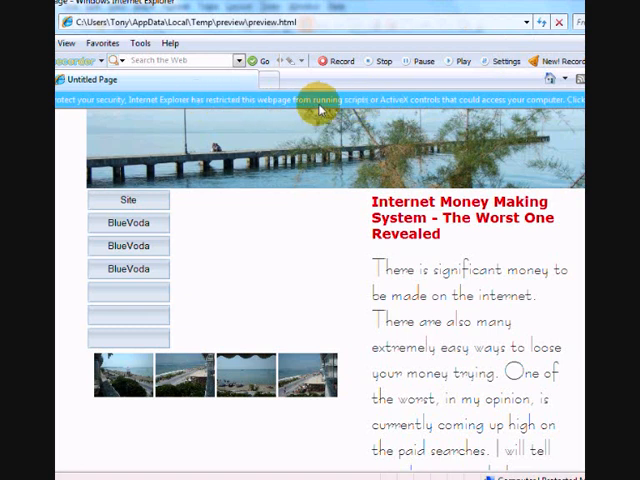
# Allow the blocked content in Internet Explorer so the video player shows on the page.
pyautogui.click(320, 99)
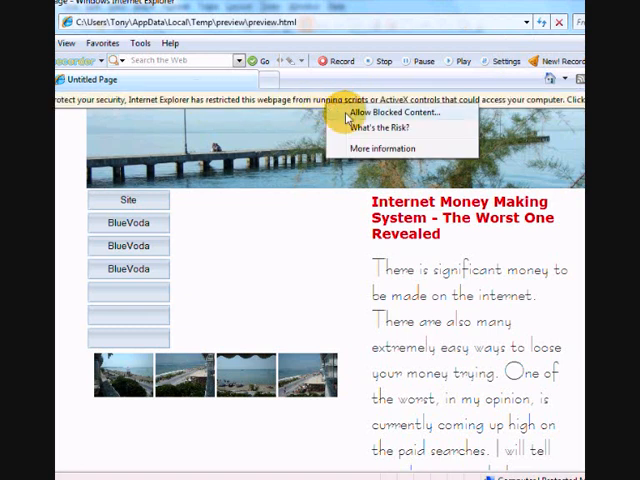
pyautogui.click(398, 112)
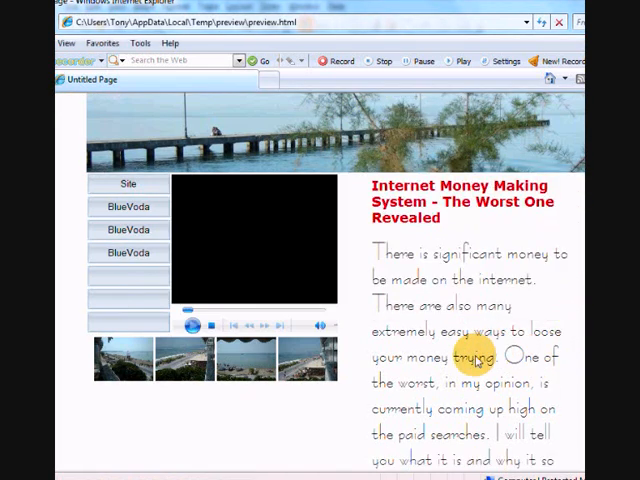
pyautogui.click(192, 325)
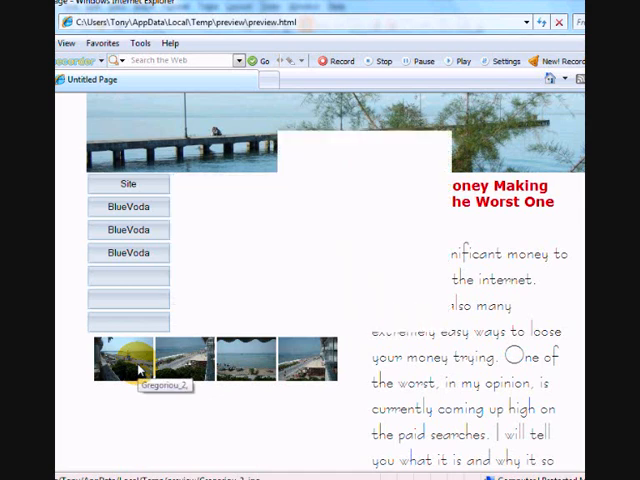
# Enlarge the first gallery photo in the lightbox and browse to the next photos.
pyautogui.click(135, 370)
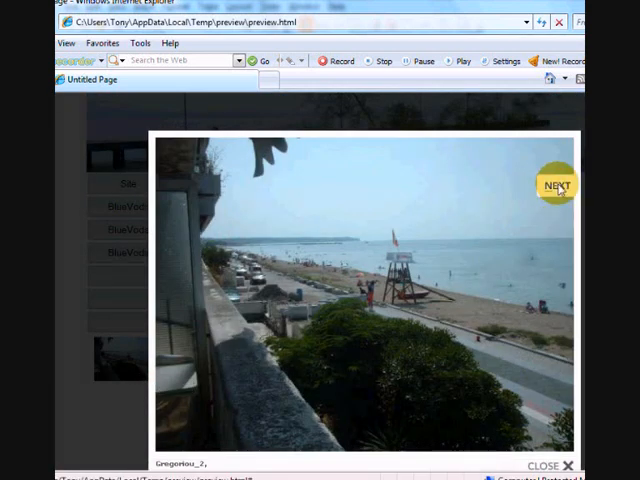
pyautogui.click(558, 184)
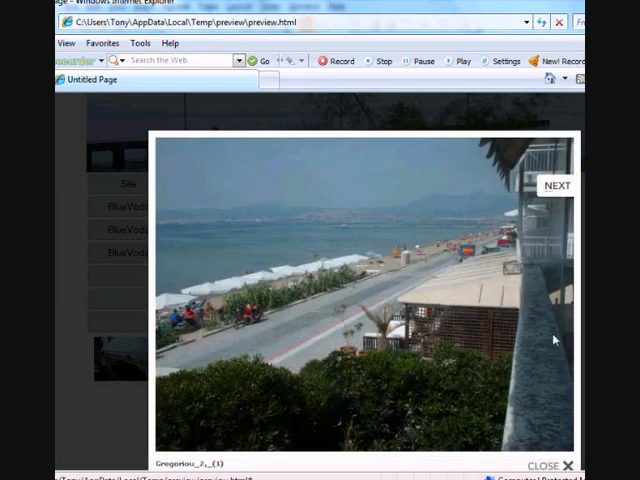
pyautogui.click(556, 184)
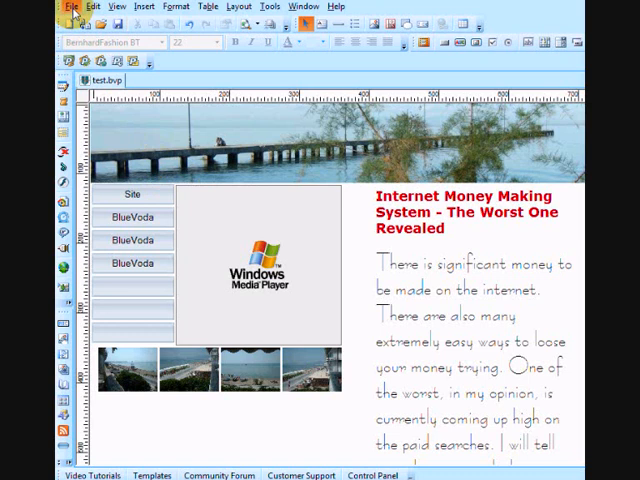
# Start File > Publish and expand the Server IP list in the Publish Web Page dialog.
pyautogui.click(72, 6)
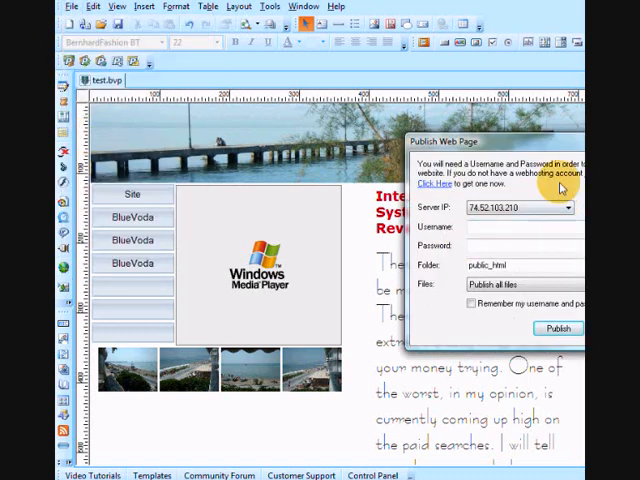
pyautogui.click(568, 208)
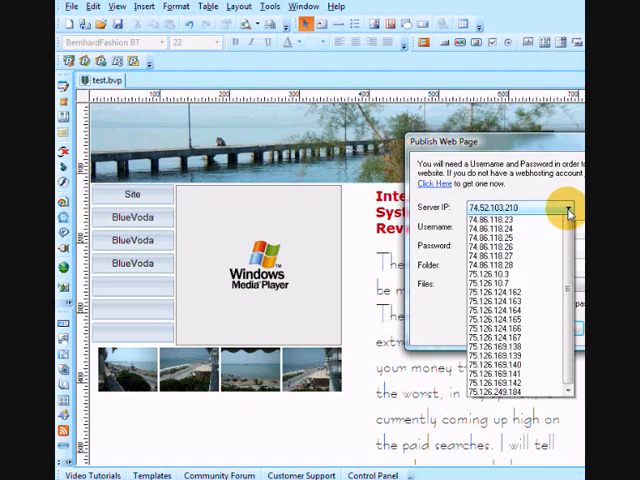